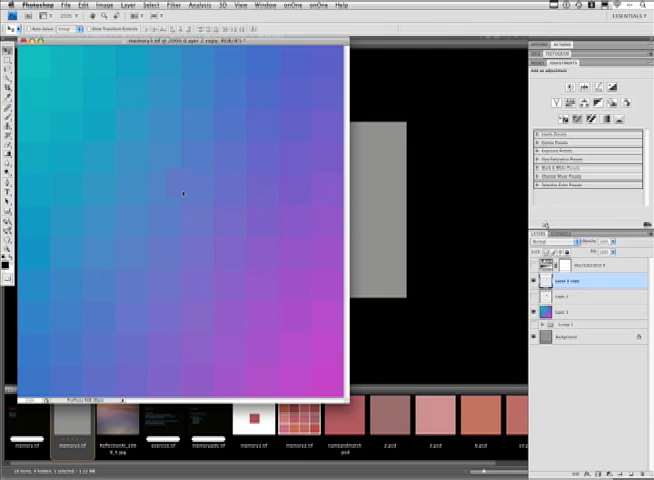
mouse_move(112, 270)
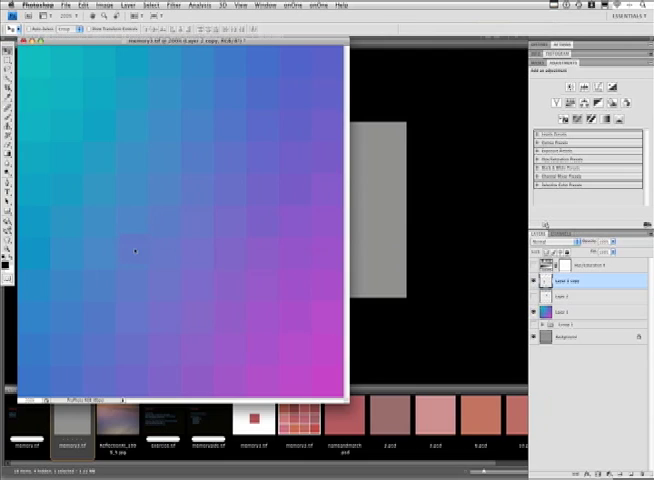
mouse_move(178, 190)
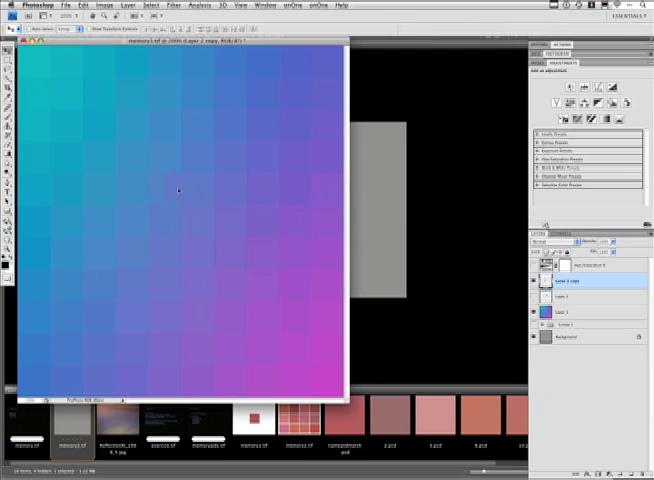
mouse_move(163, 195)
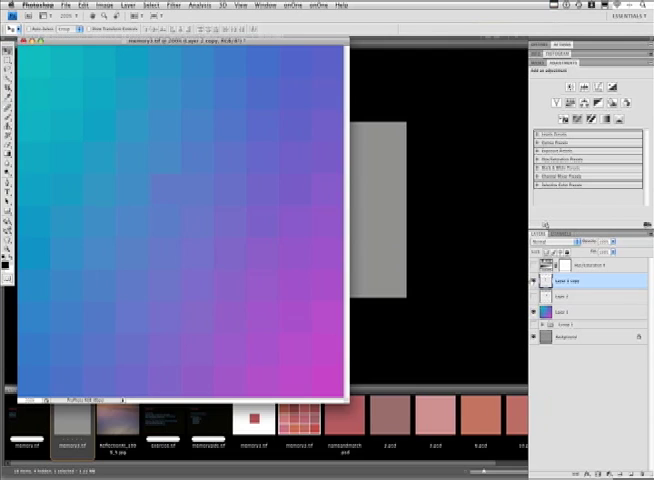
mouse_move(470, 352)
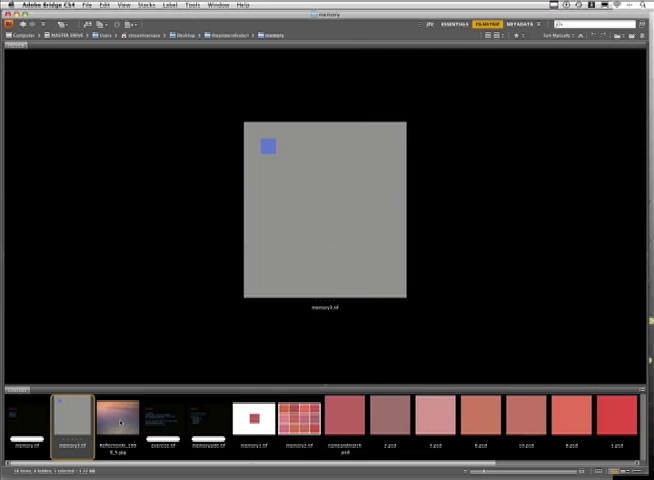
Step: Preview the color-reproduction exercise slide, then the memory aids slide in the Filmstrip
left_click(116, 419)
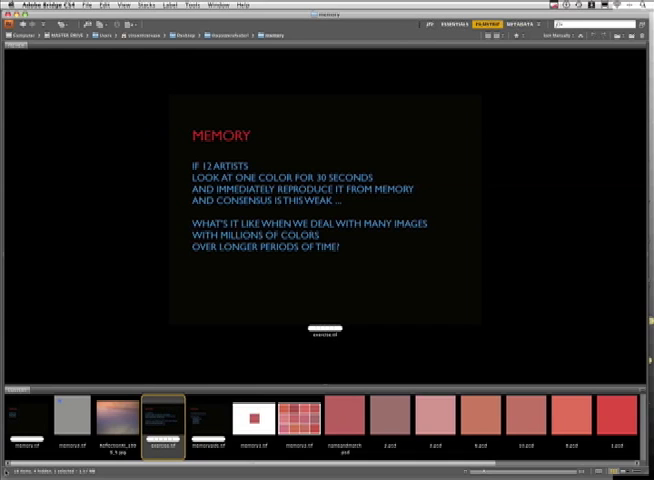
left_click(206, 420)
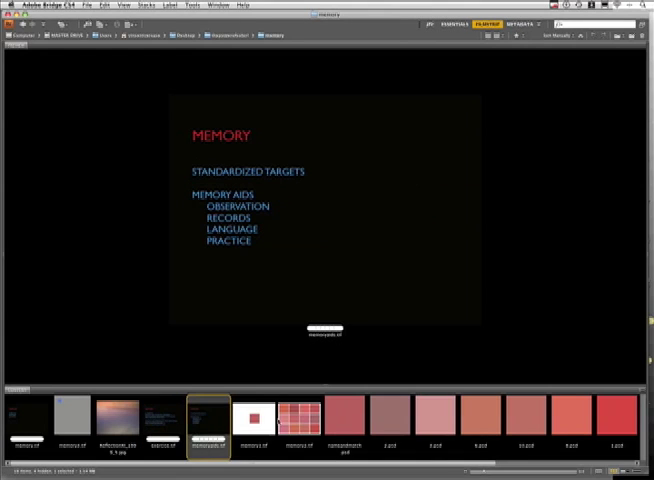